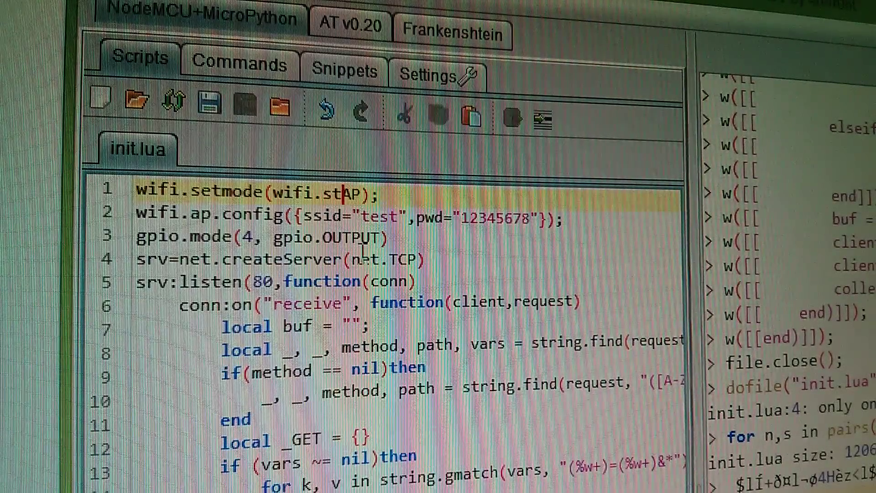
- Complete line 1 of init.lua so the Wi-Fi mode reads wifi.STATIONAP
type("ation")
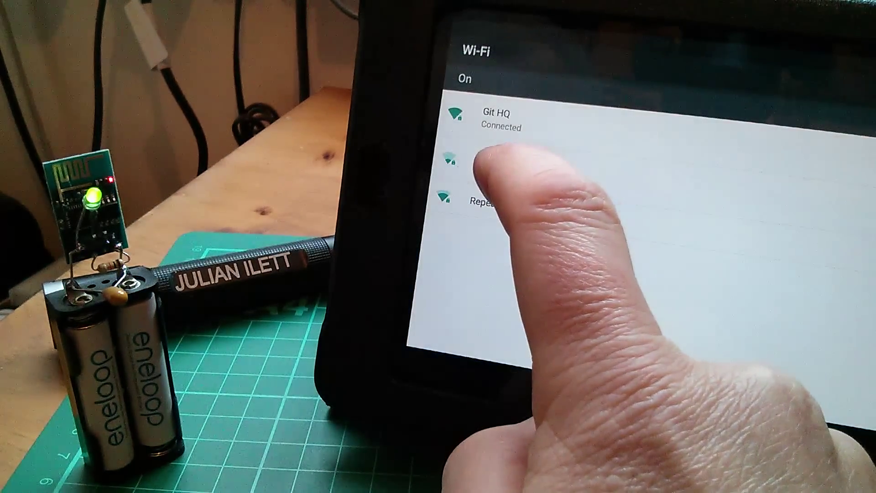
- Join the ESP8266's own access point network from the Wi-Fi list
left_click(492, 163)
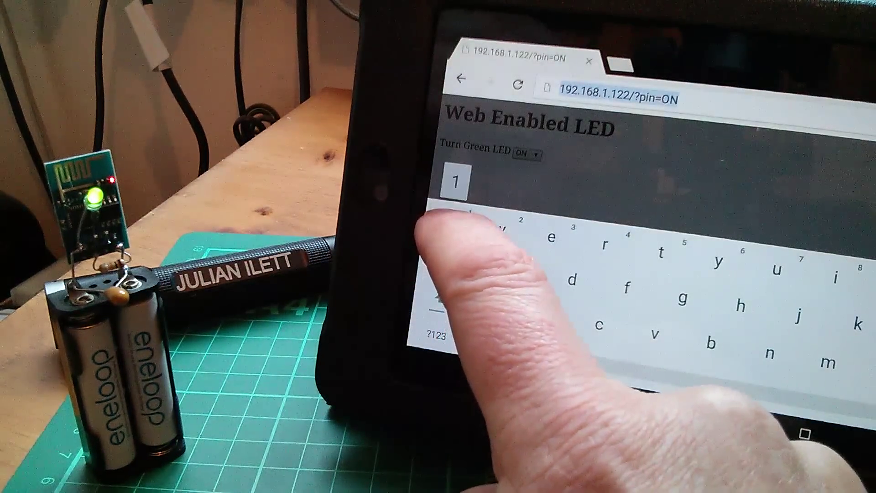
- Load the Web Enabled LED page from the access-point address and show the green LED ON/OFF choice
type("192.168.1.129")
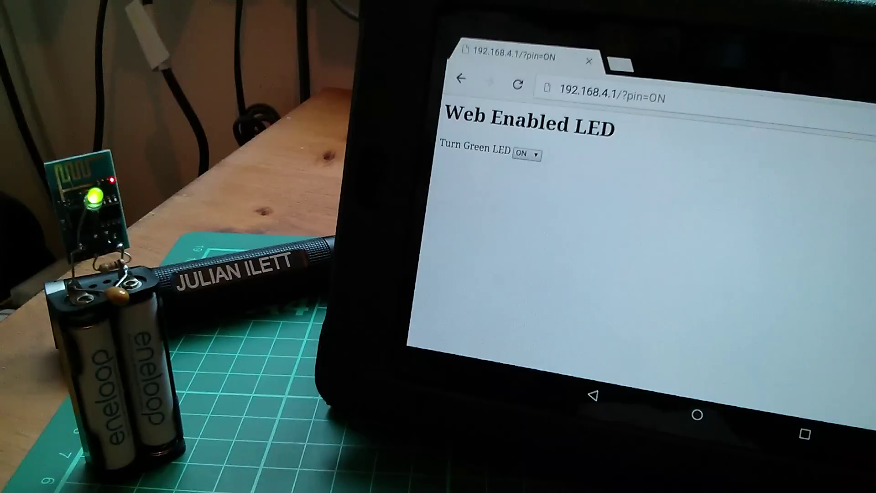
left_click(528, 152)
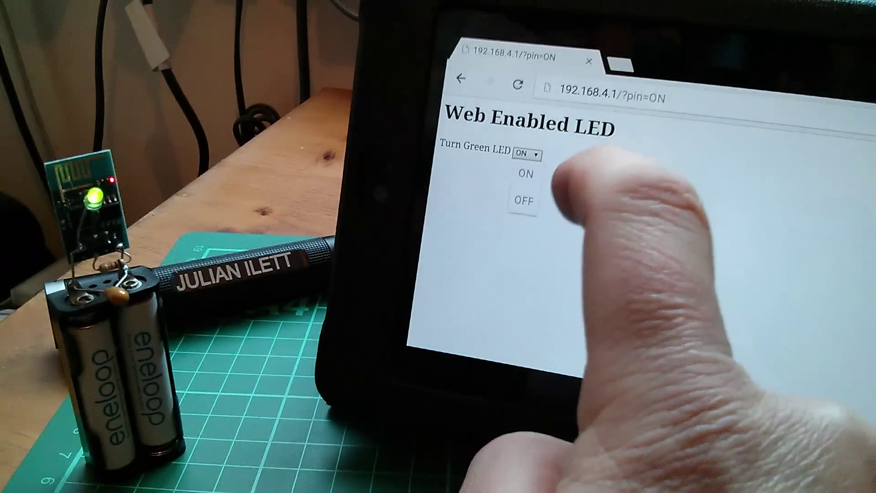